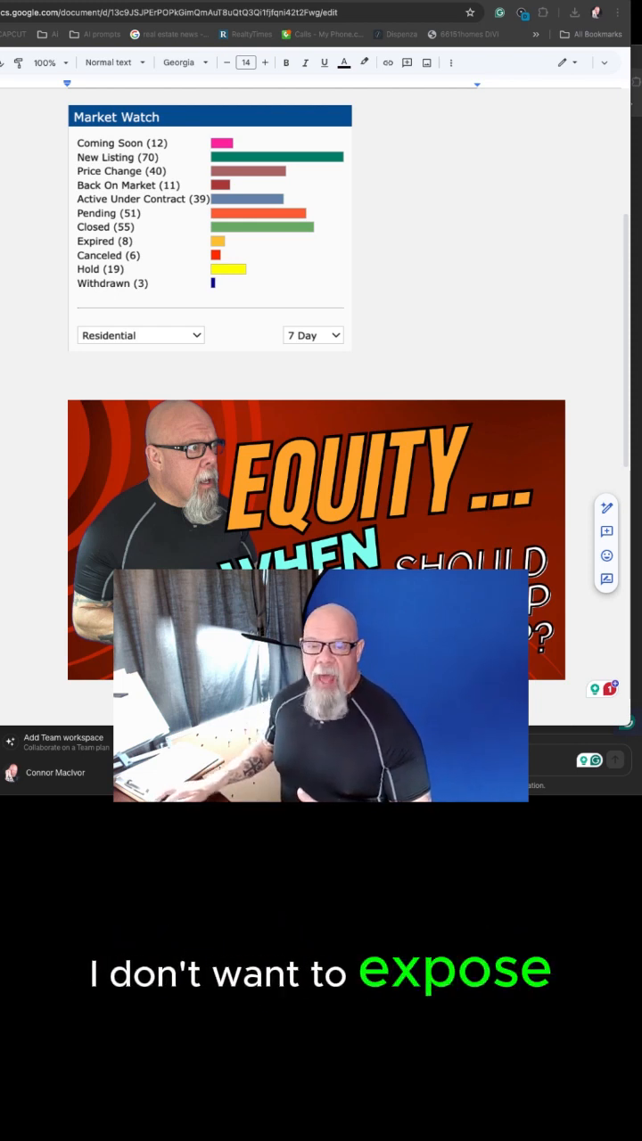
# Scroll past the equity thumbnail to the link list, starting with the Buzzsprout directories address
pyautogui.scroll(-3)
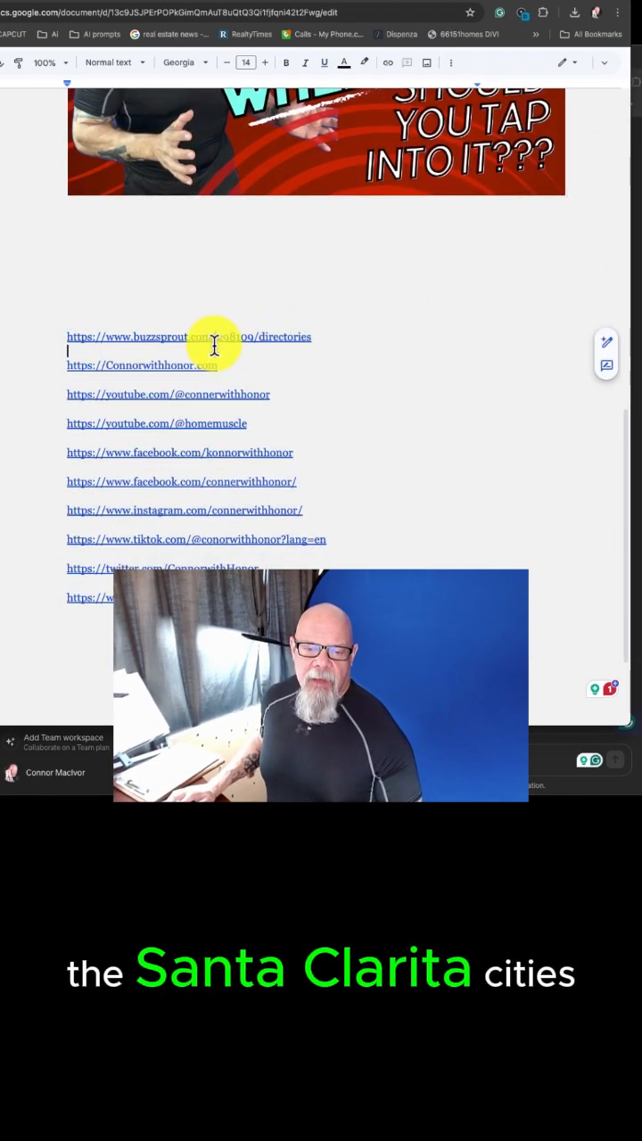
# Follow the Buzzsprout directories link and scroll the directory listing cards
pyautogui.click(196, 337)
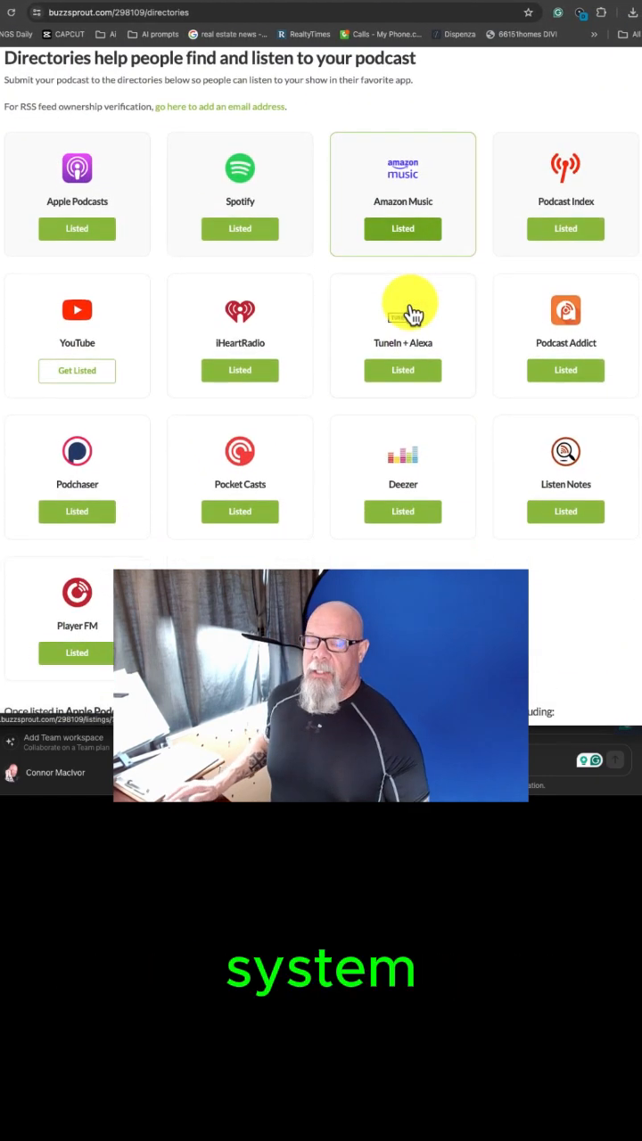
pyautogui.scroll(-3)
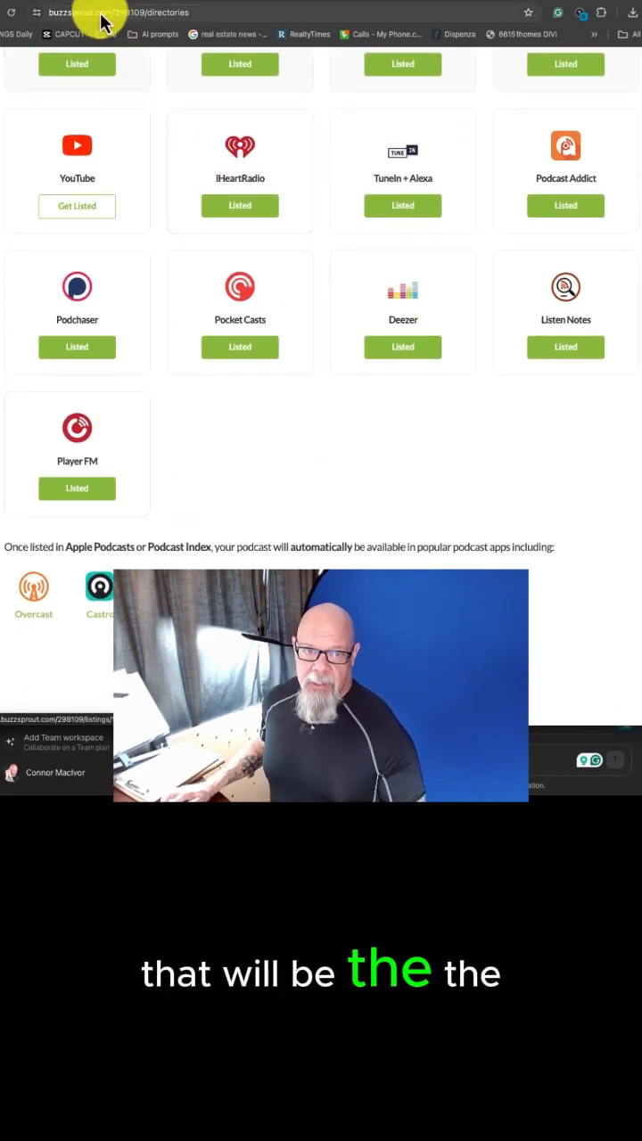
pyautogui.moveTo(499, 30)
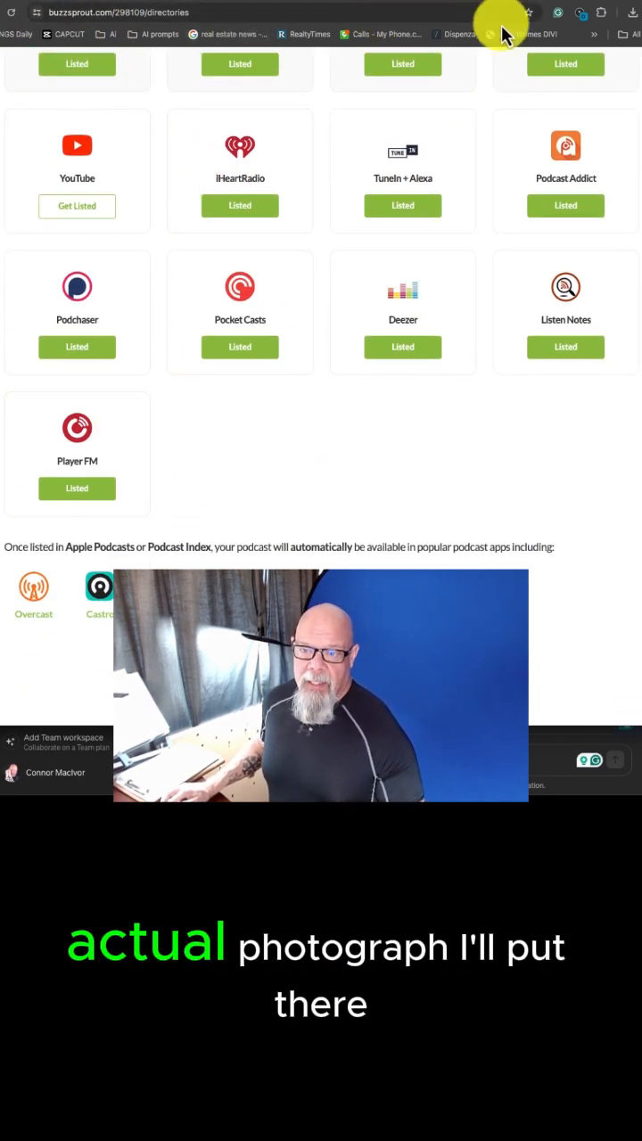